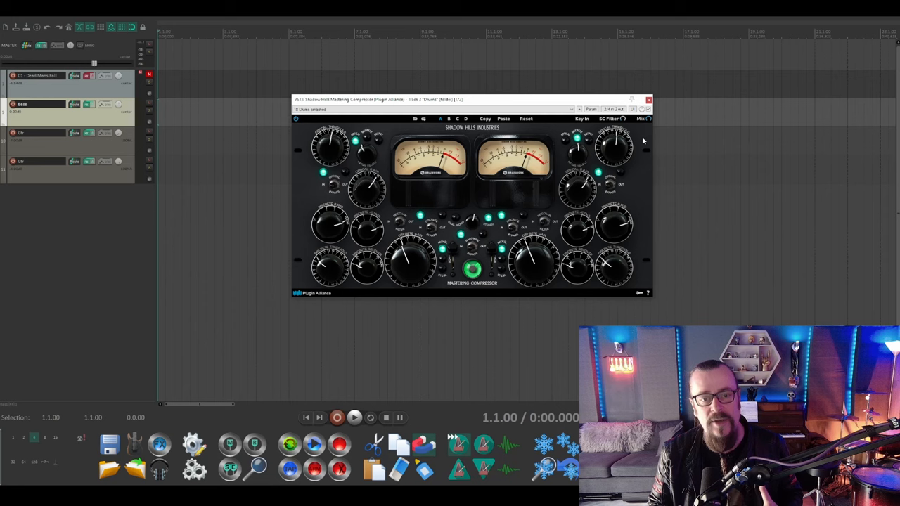
{"action": "mouse_move", "coordinate": [680, 49]}
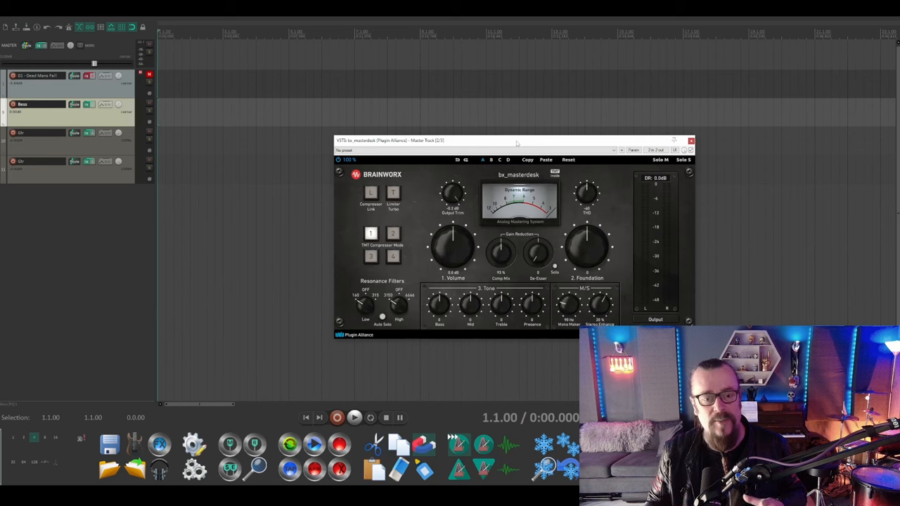
{"action": "mouse_move", "coordinate": [484, 255]}
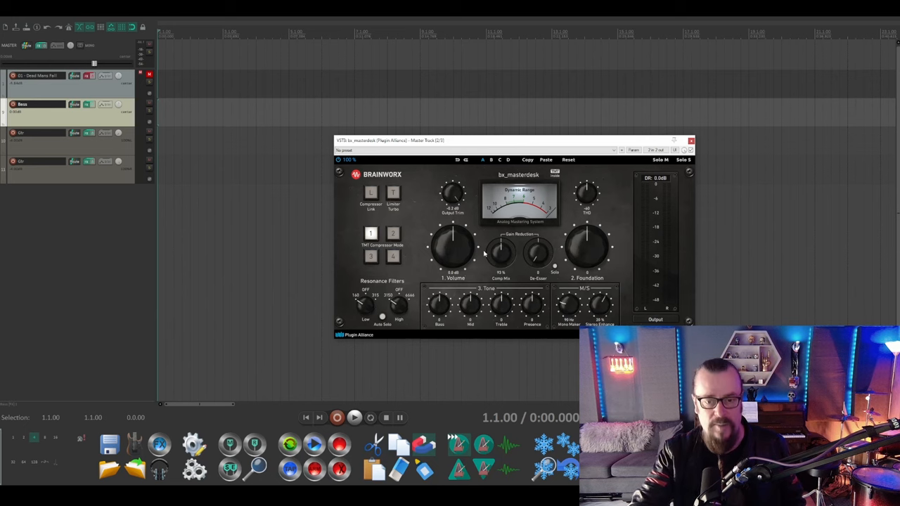
{"action": "mouse_move", "coordinate": [503, 252]}
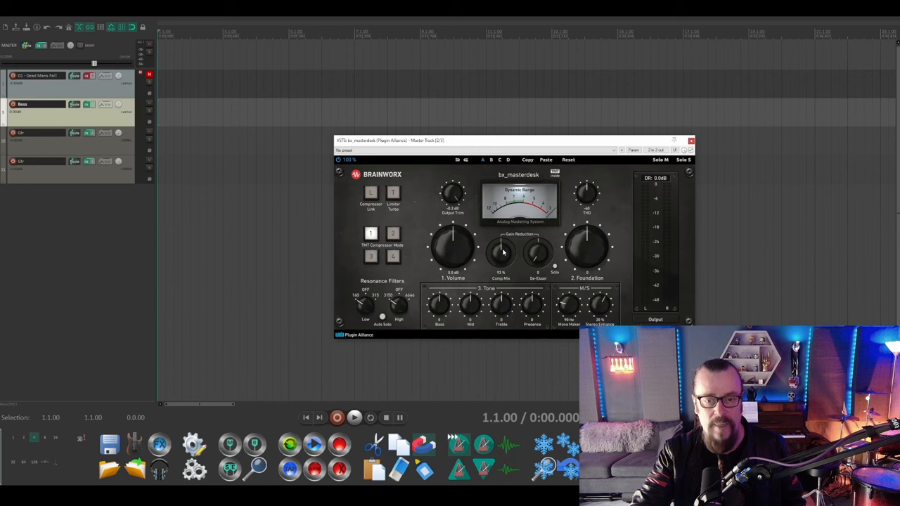
{"action": "mouse_move", "coordinate": [555, 279]}
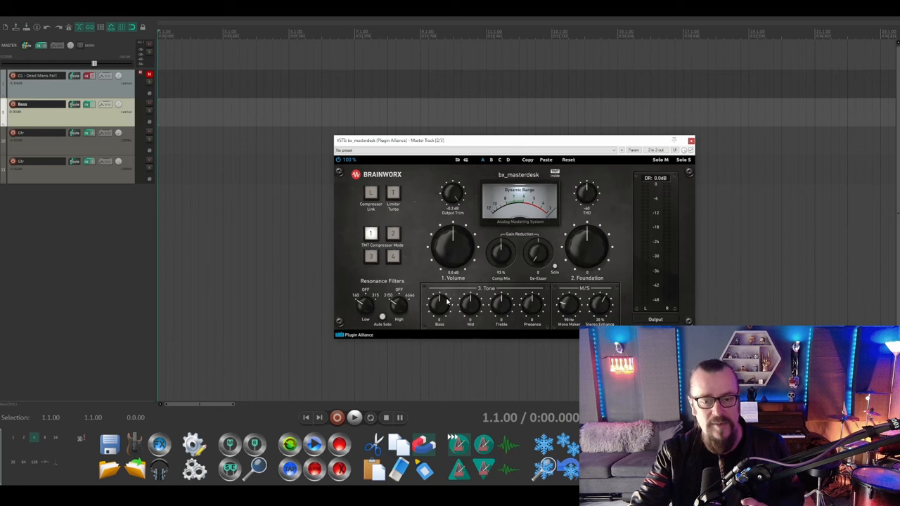
{"action": "mouse_move", "coordinate": [419, 305]}
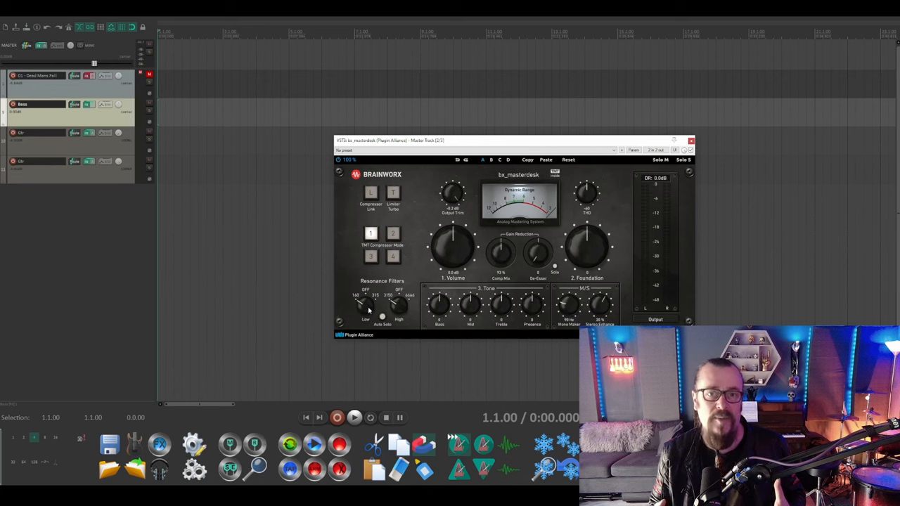
{"action": "left_click", "coordinate": [692, 140]}
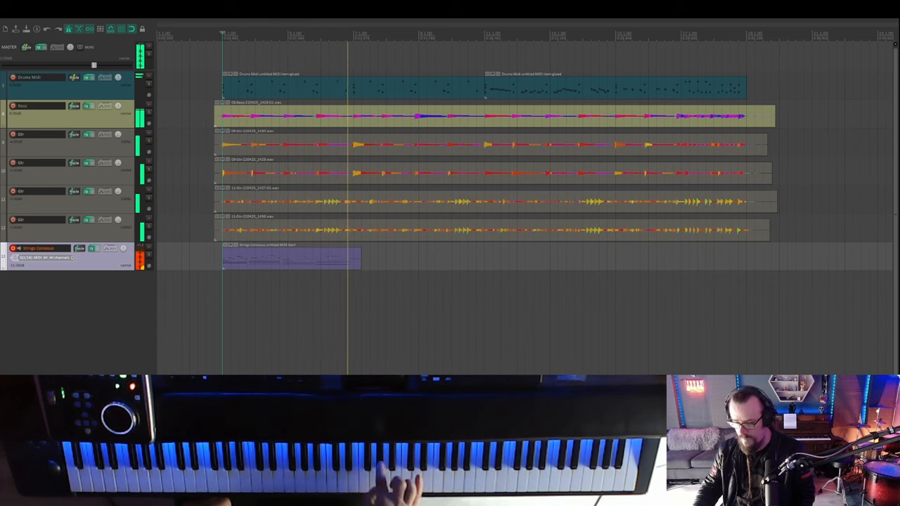
- Open the Piano Colossus MIDI item in the MIDI editor, then close the editor
{"action": "double_click", "coordinate": [288, 256]}
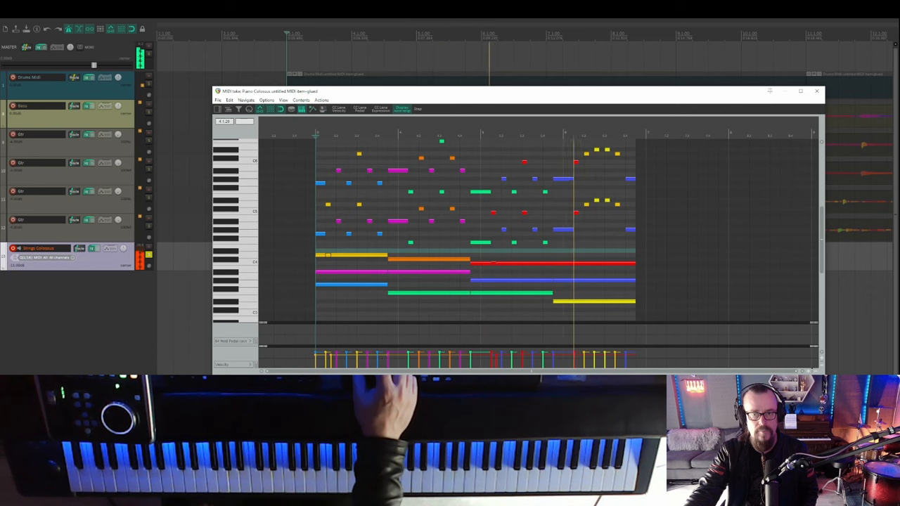
{"action": "left_click", "coordinate": [816, 92]}
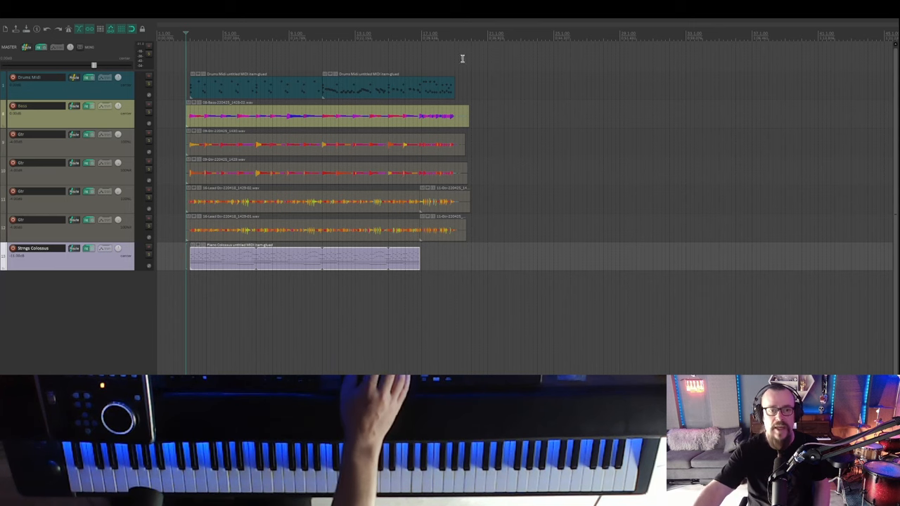
{"action": "mouse_move", "coordinate": [201, 292]}
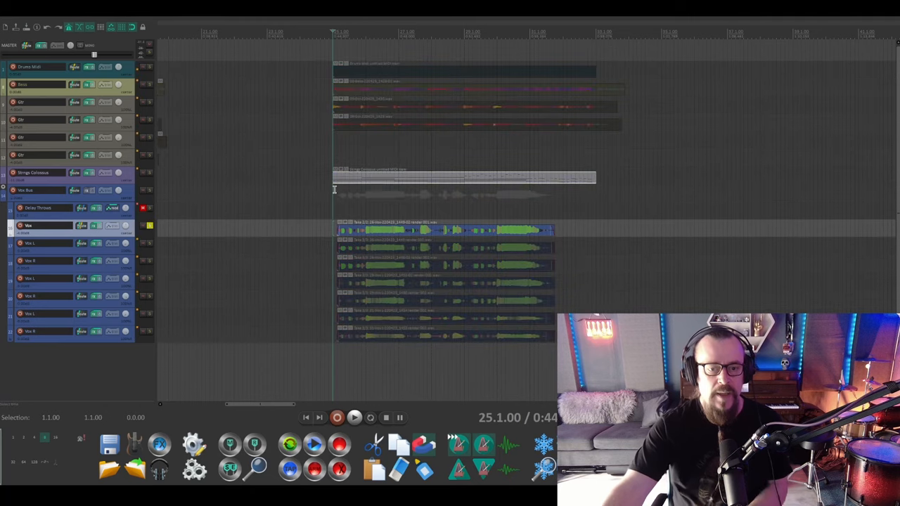
- Solo the Vox L and Vox R takes on tracks 19 and 20, dropping the earlier vocal solos
{"action": "left_click", "coordinate": [354, 417]}
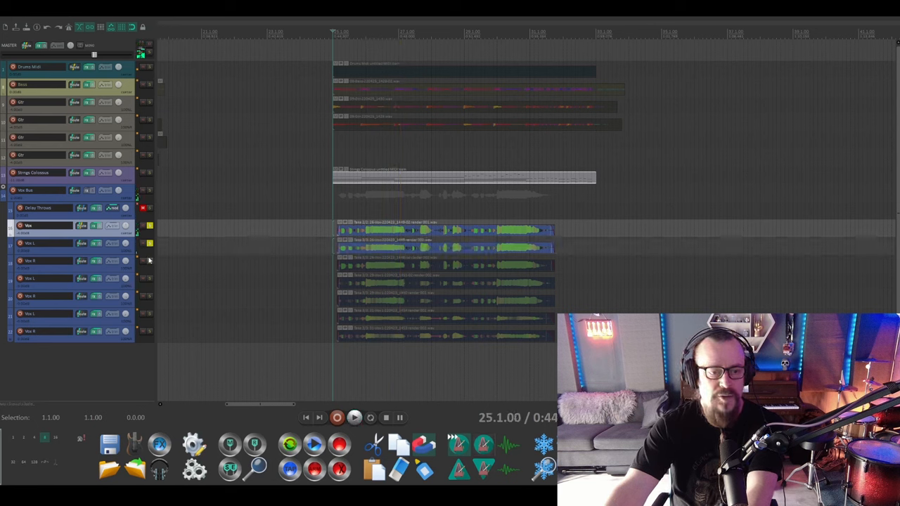
{"action": "left_click", "coordinate": [354, 418]}
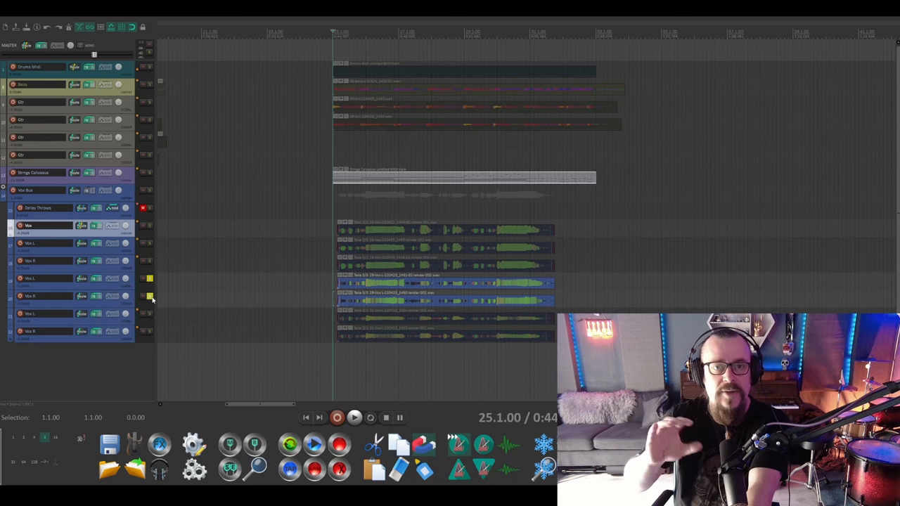
- Clear the individual vocal take solos and solo the Vox Bus folder track
{"action": "left_click", "coordinate": [355, 418]}
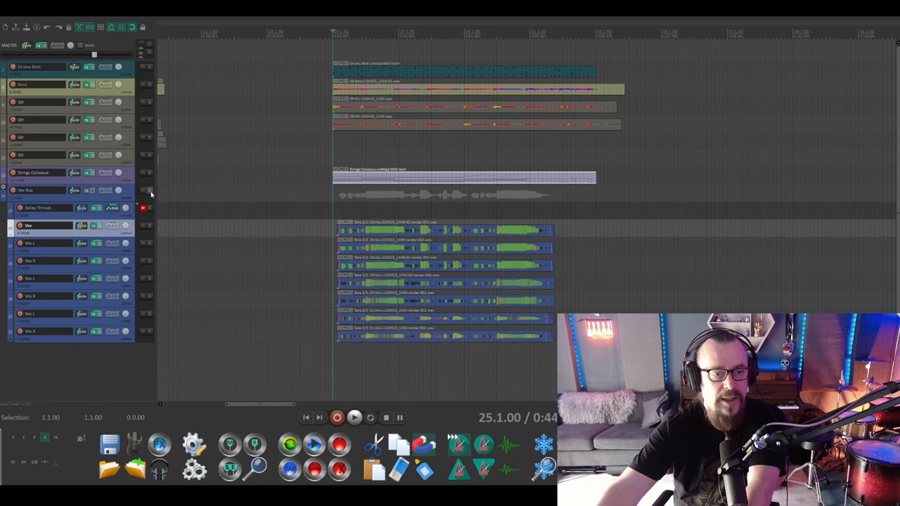
{"action": "left_click", "coordinate": [354, 418]}
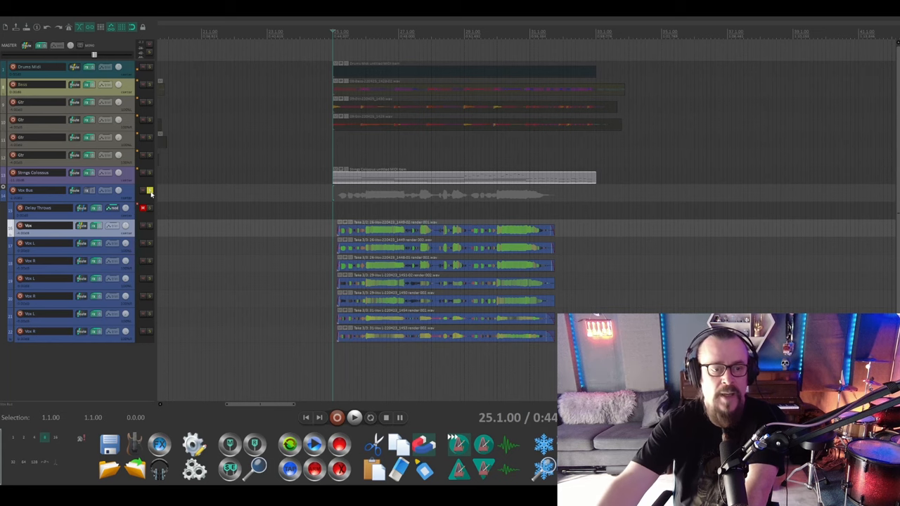
- Unsolo the Vox Bus track
{"action": "left_click", "coordinate": [354, 417]}
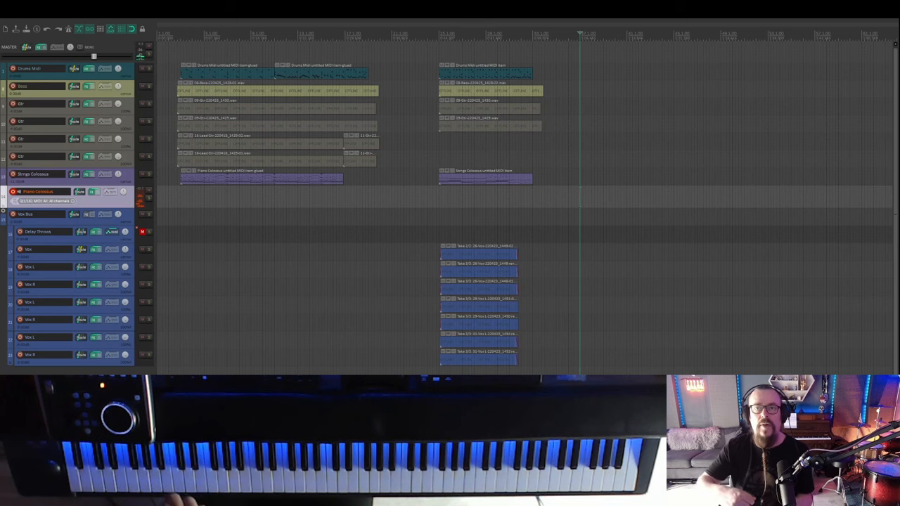
- Open the recorded Piano Colossus clip in the MIDI editor
{"action": "double_click", "coordinate": [260, 178]}
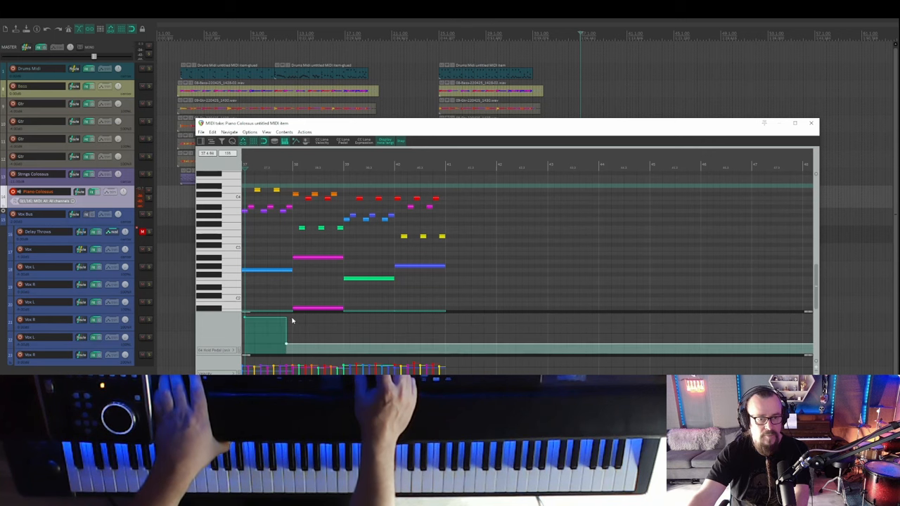
- Draw a CC64 sustain pedal hold under the first chord, then close the MIDI editor
{"action": "left_click_drag", "start_coordinate": [285, 331], "coordinate": [337, 341]}
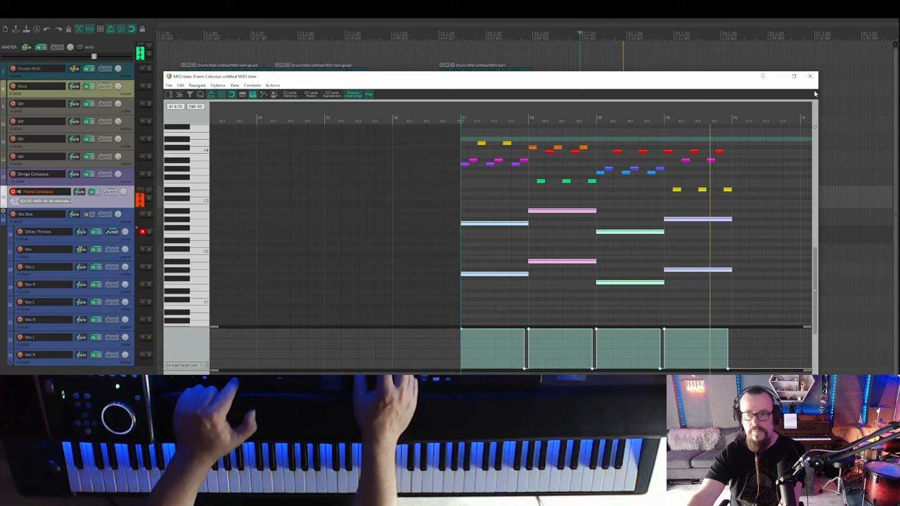
{"action": "left_click", "coordinate": [811, 76]}
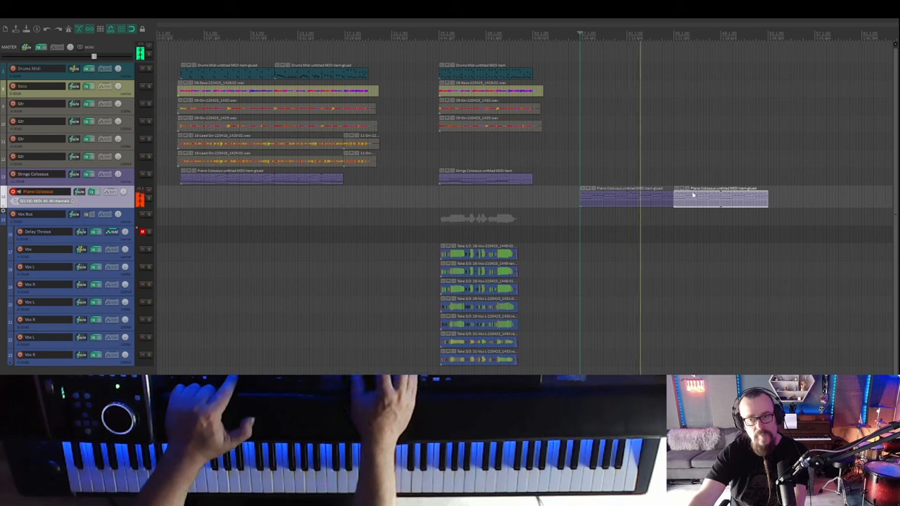
- Open the second piano clip, then the Cinematic String Ens item, in the MIDI editor
{"action": "double_click", "coordinate": [717, 197]}
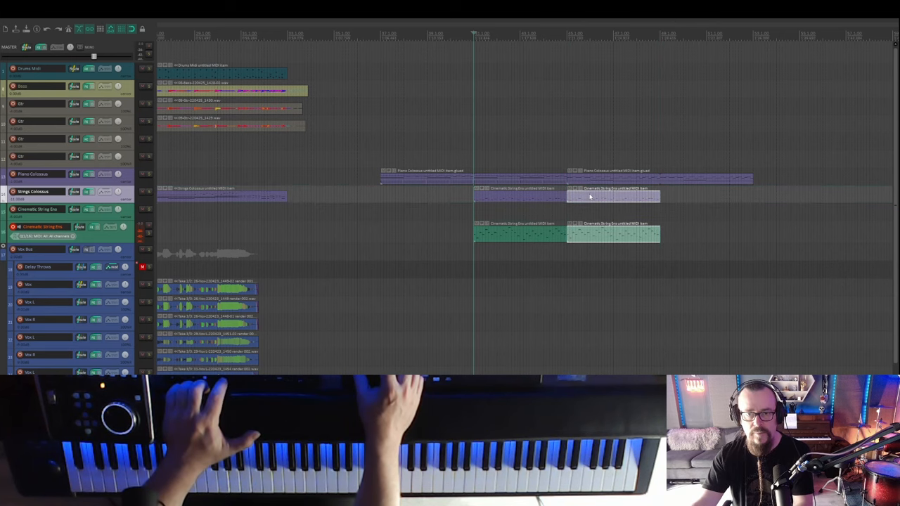
{"action": "double_click", "coordinate": [613, 196]}
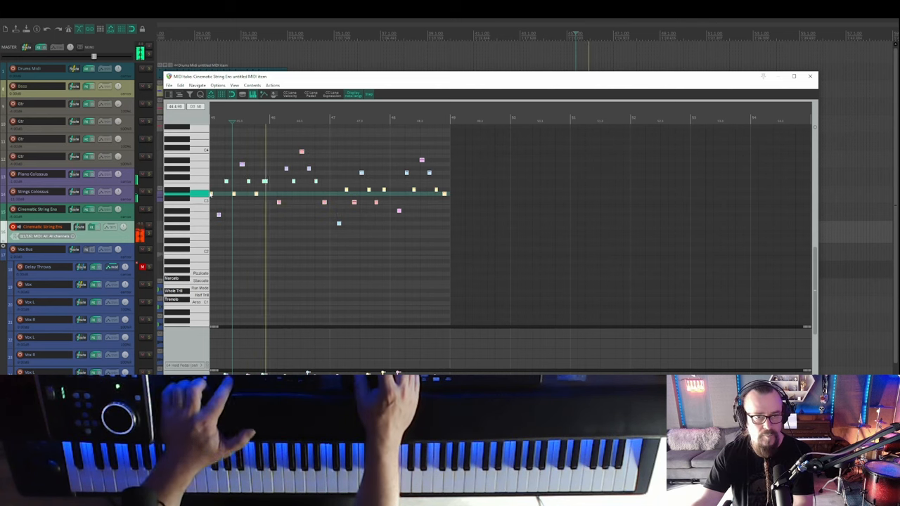
{"action": "left_click", "coordinate": [810, 76]}
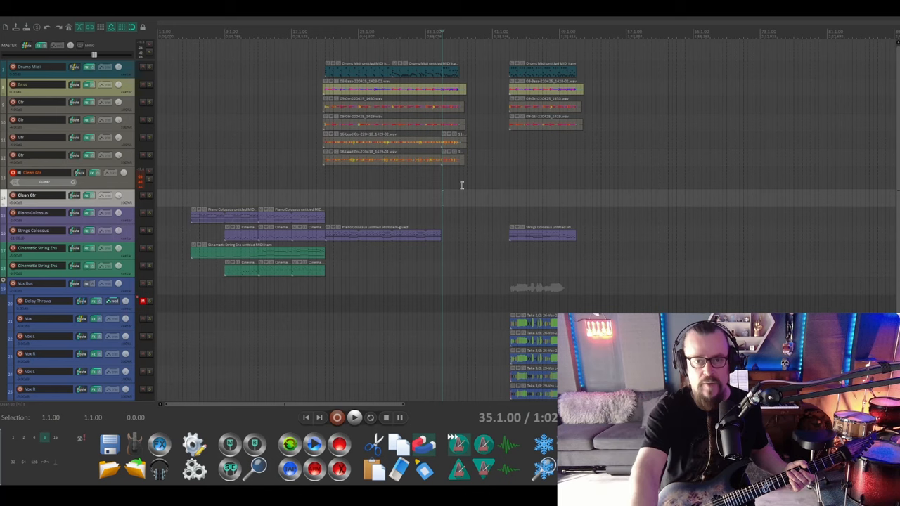
- Toggle the solo button in the track panel before recording the clean guitar part
{"action": "left_click", "coordinate": [355, 418]}
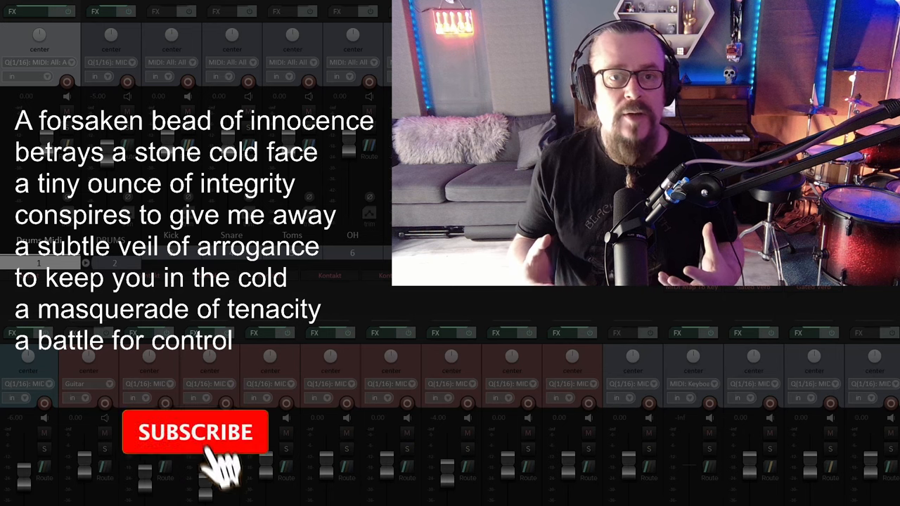
{"action": "left_click", "coordinate": [195, 431]}
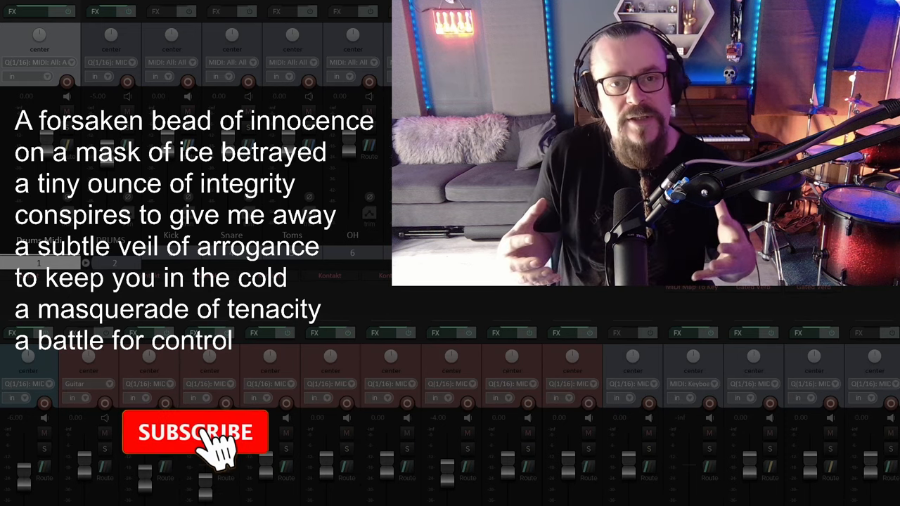
{"action": "left_click", "coordinate": [196, 431]}
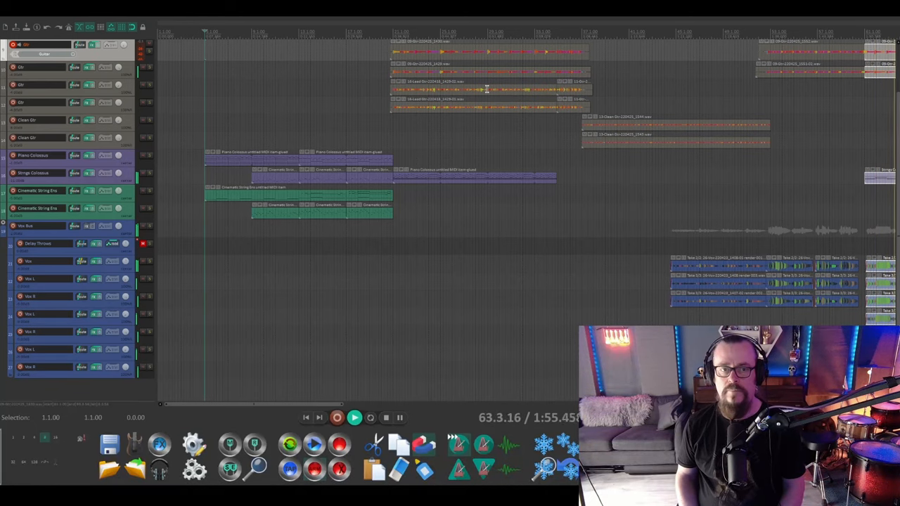
- Scroll the timeline right toward the stacked vocal takes on the Vox tracks
{"action": "scroll", "scroll_direction": "right", "scroll_amount": 3}
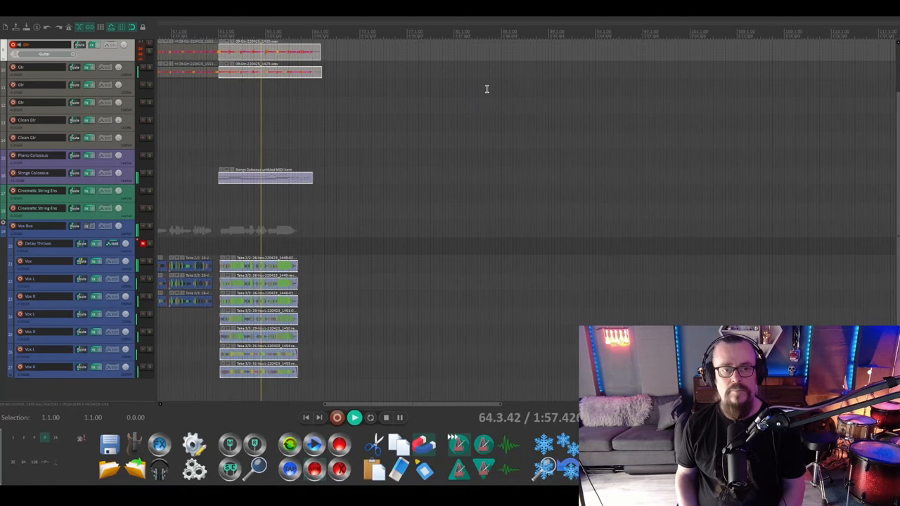